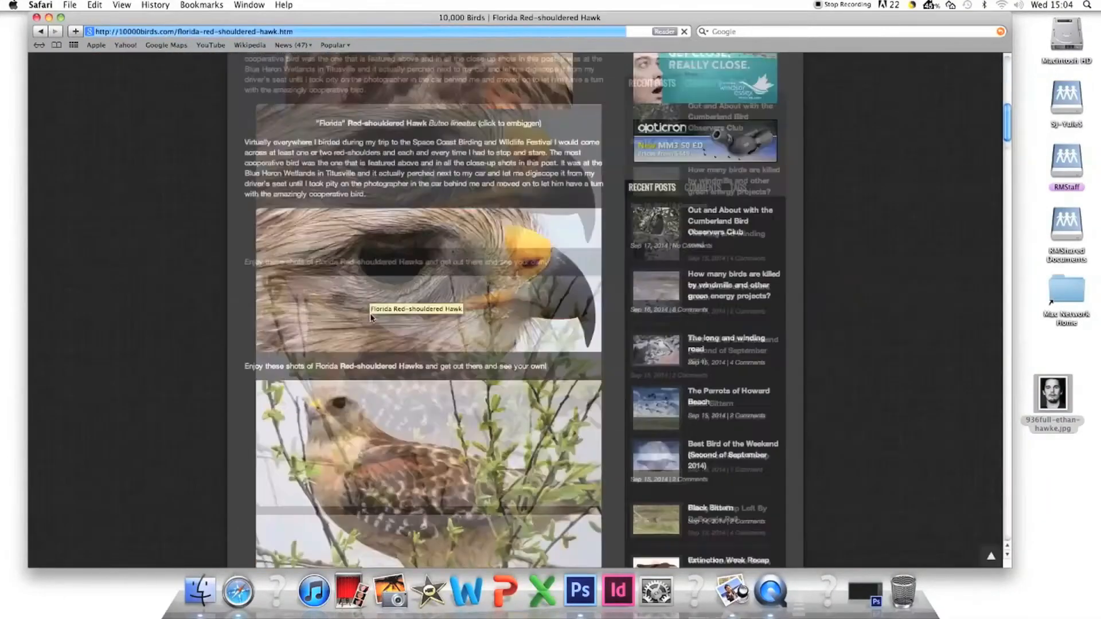
- Place the hawk photo over the face at 60% opacity and save as JPEG to Desktop
click(579, 590)
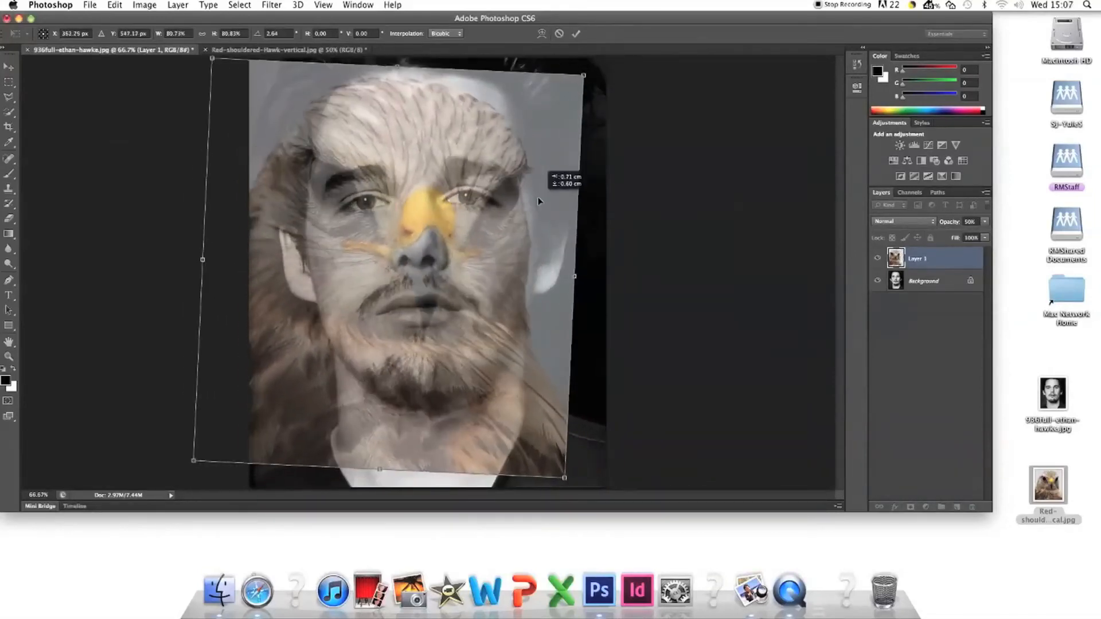
click(576, 33)
text(Ethan Hawke 1.psd)
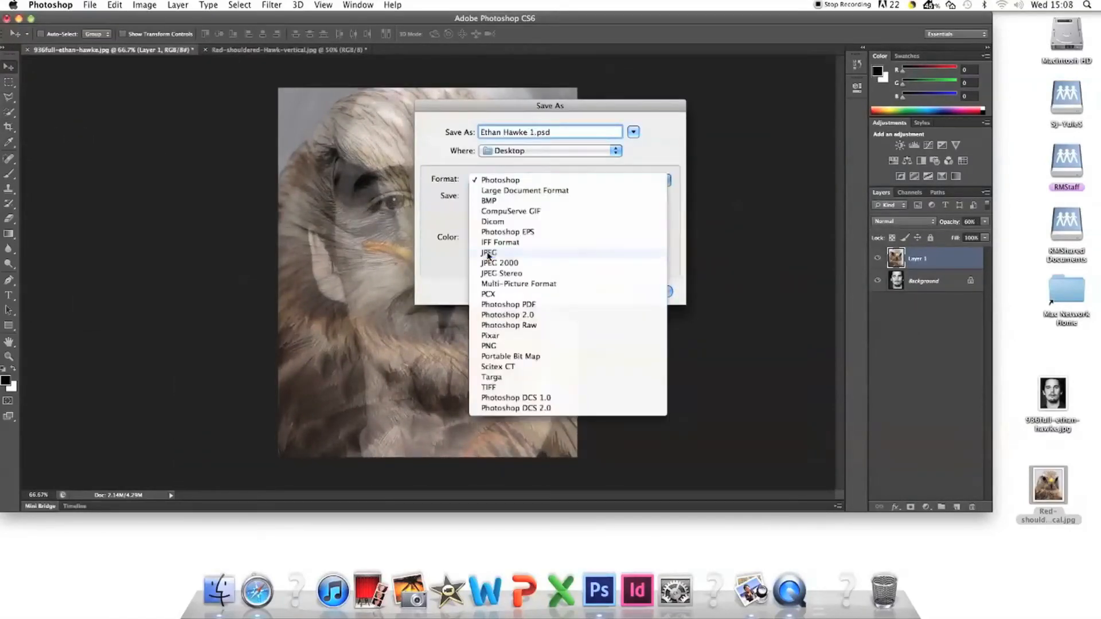
click(114, 5)
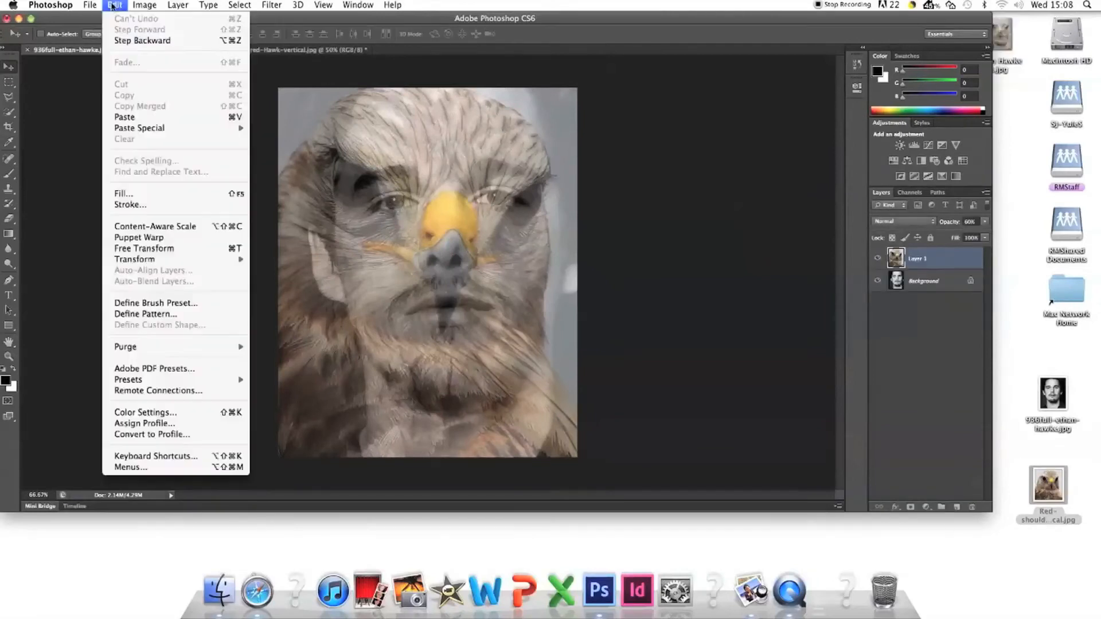
- Raise Layer 1 to 65% opacity and save it as another desktop JPEG
click(143, 248)
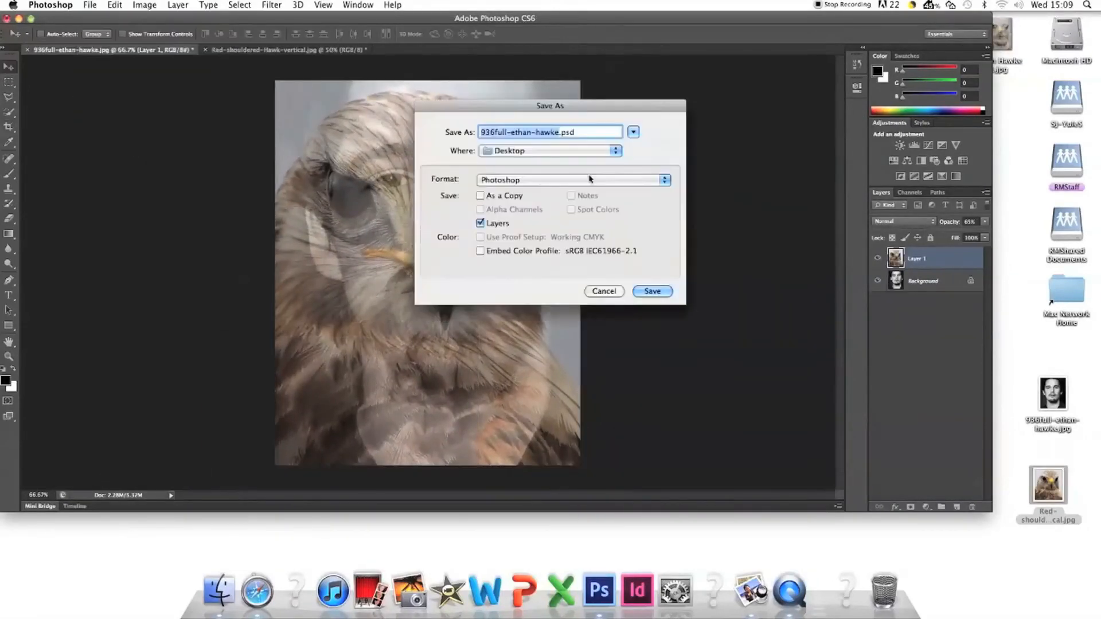
click(652, 291)
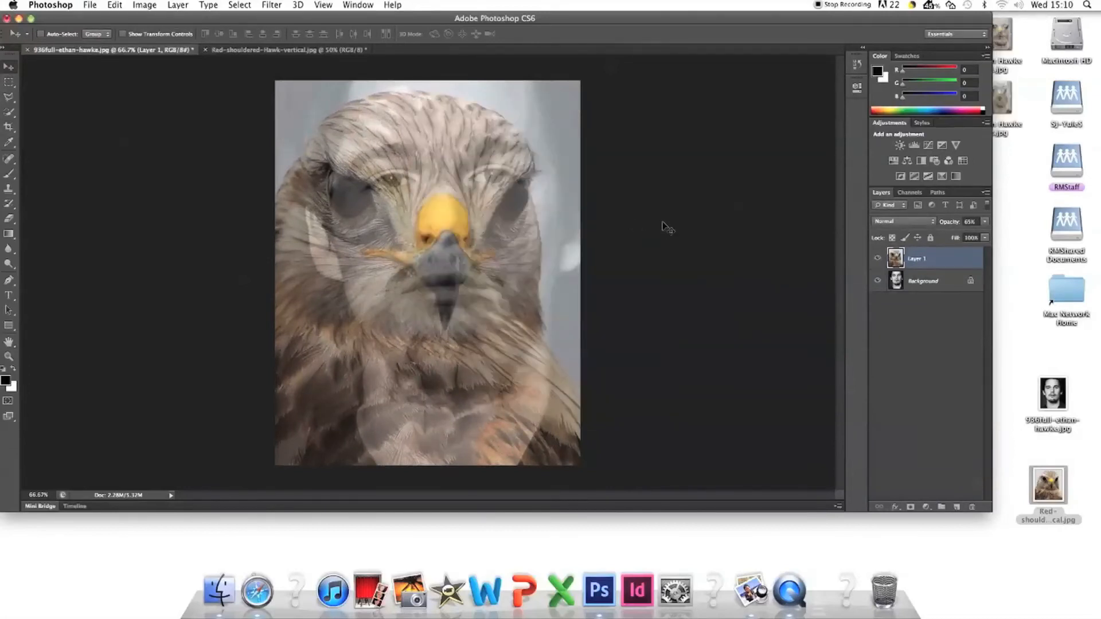